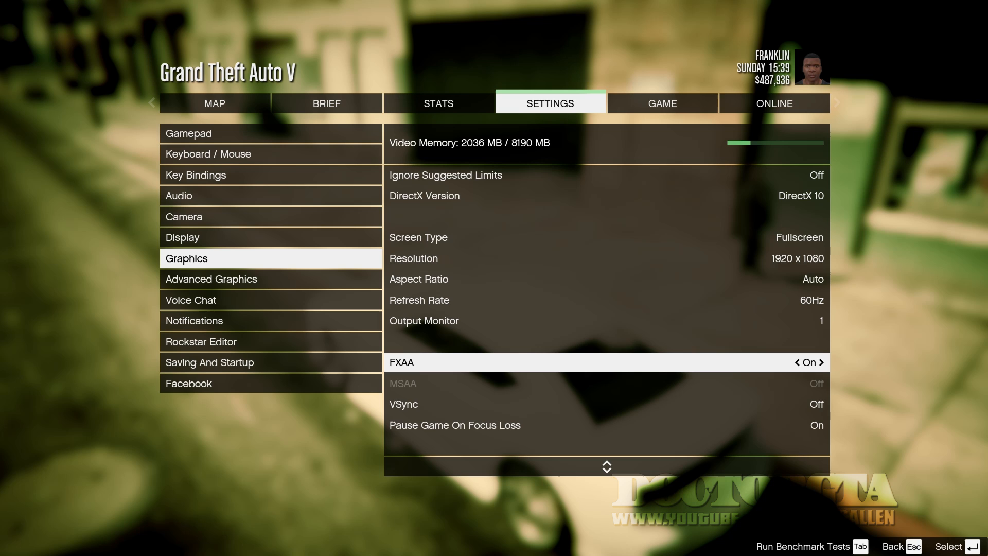
Step: Toggle screen type to Windowed and back to Fullscreen, then view Advanced Graphics
key("down")
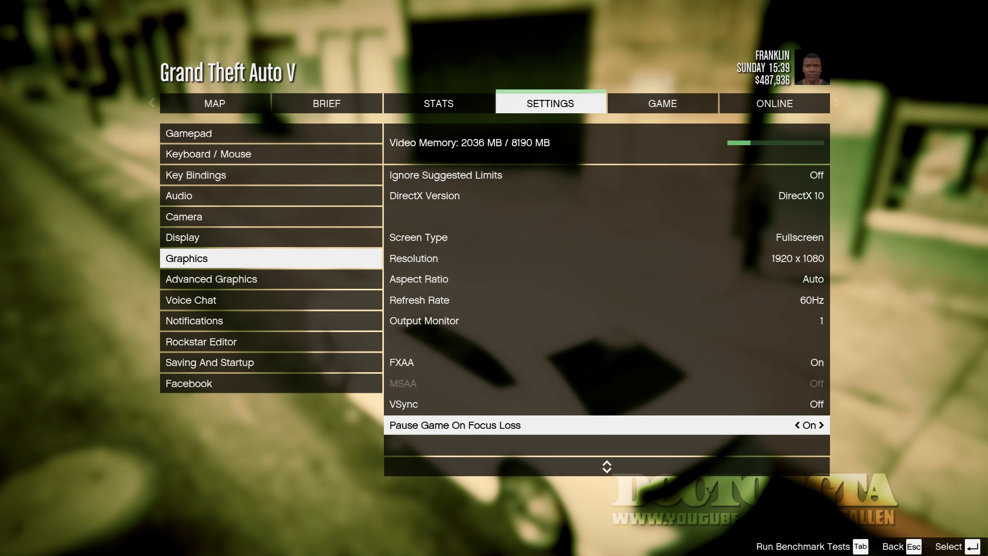
scroll("down", 3)
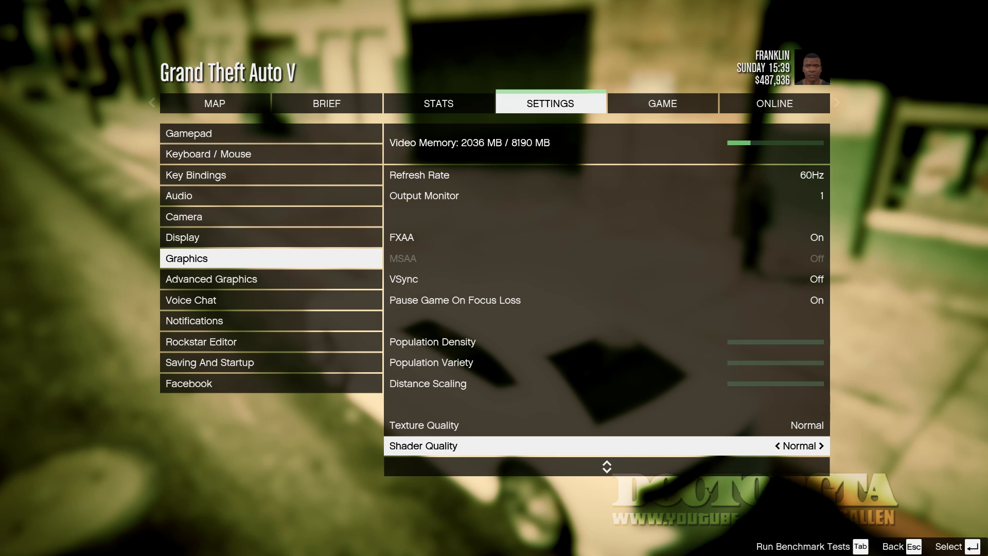
scroll("down", 3)
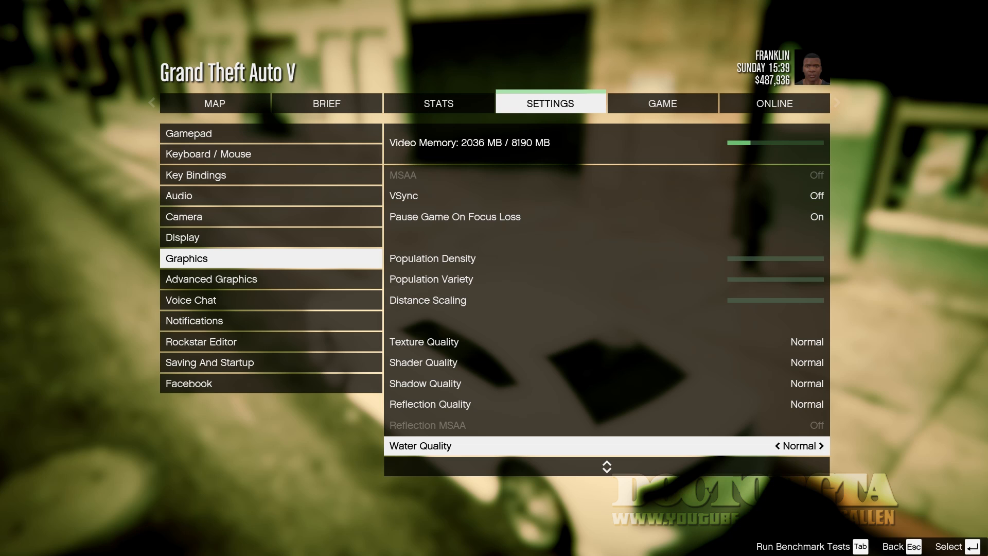
scroll("down", 3)
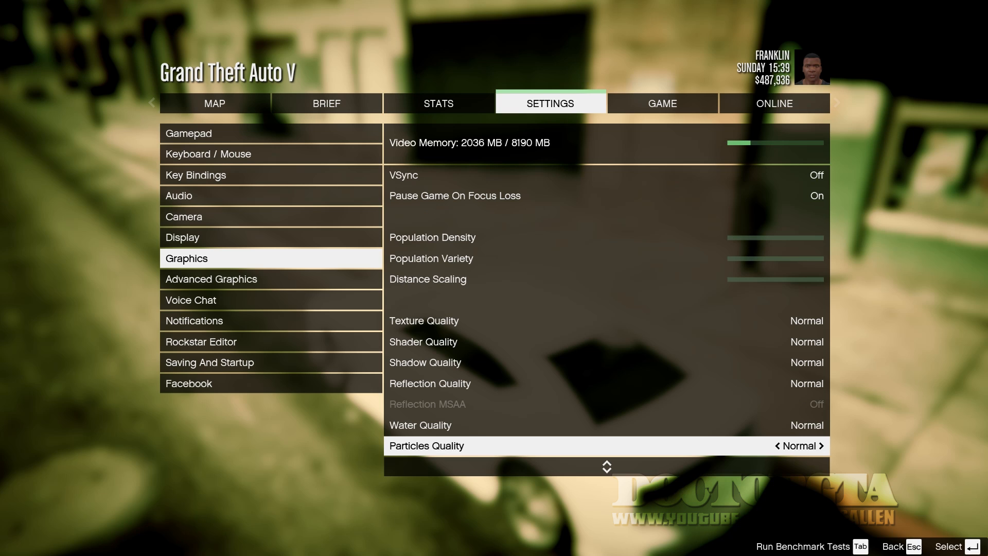
scroll("down", 3)
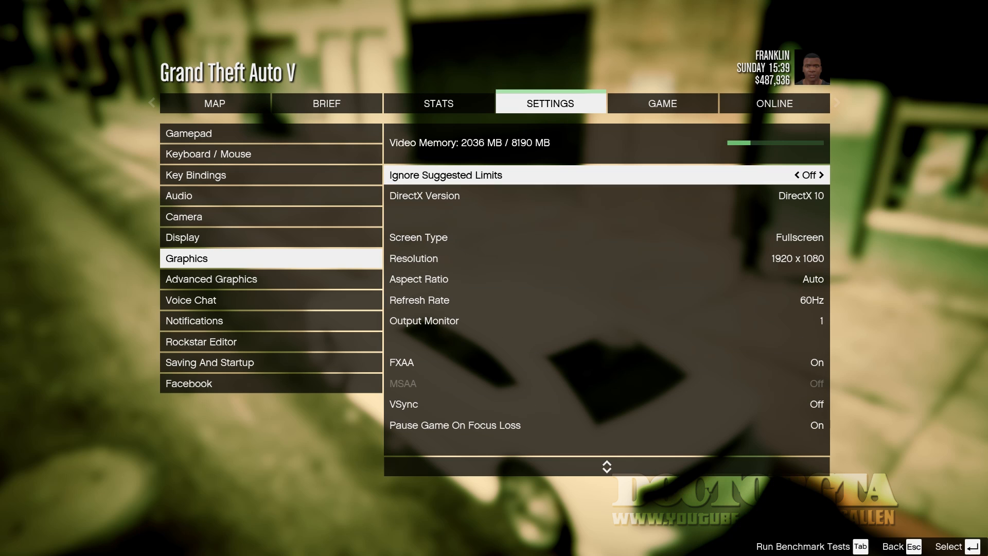
left_click(817, 237)
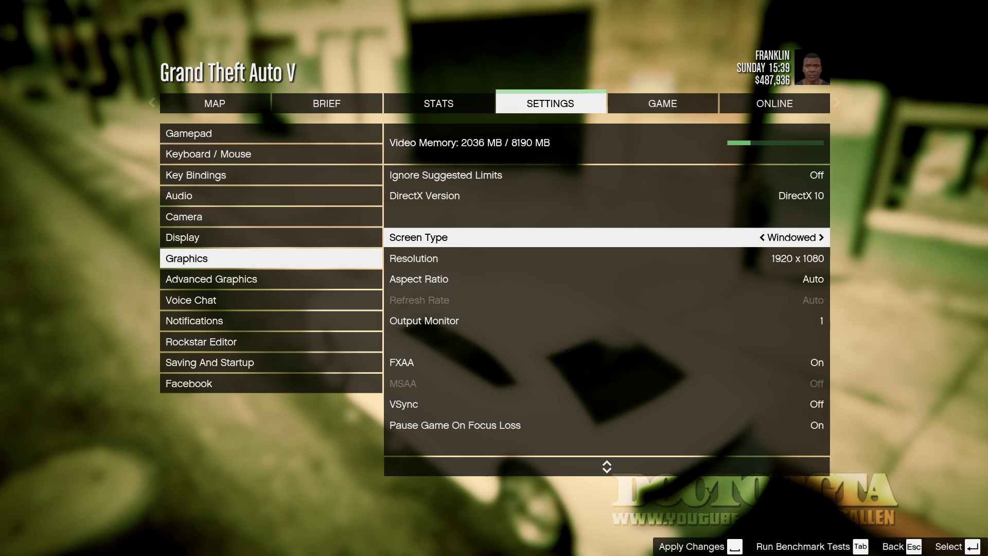
left_click(817, 237)
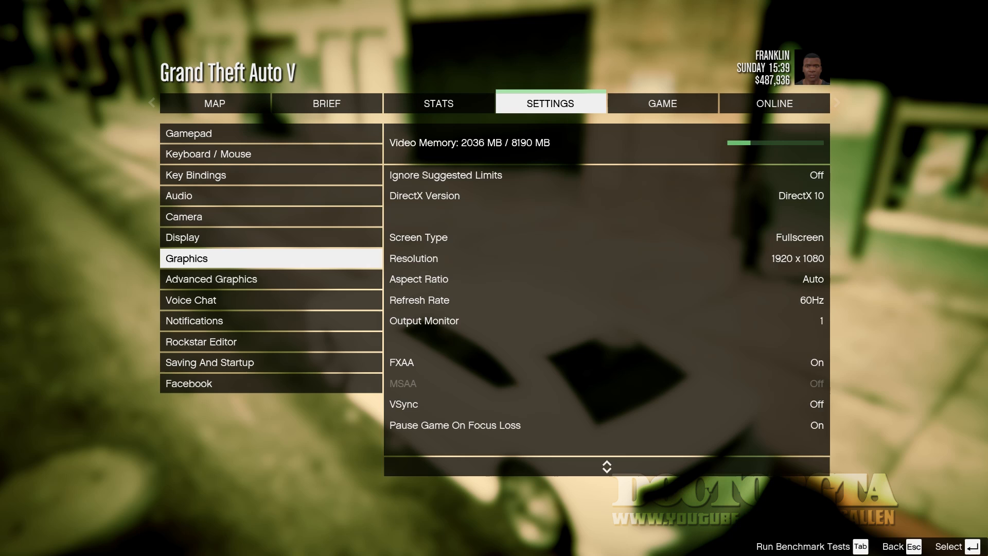
left_click(211, 278)
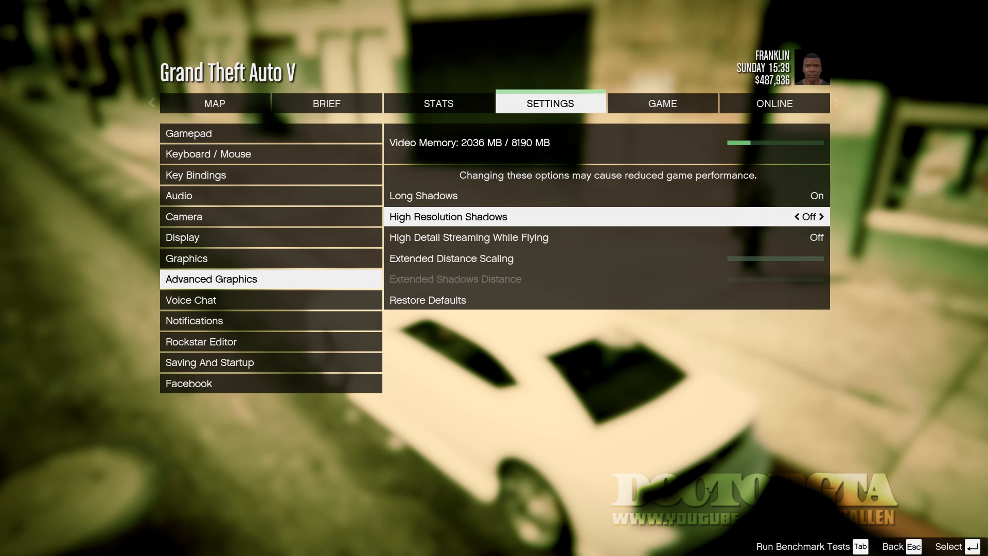
Step: Back out of the Grand Theft Auto V settings menu to the game scene
key("up")
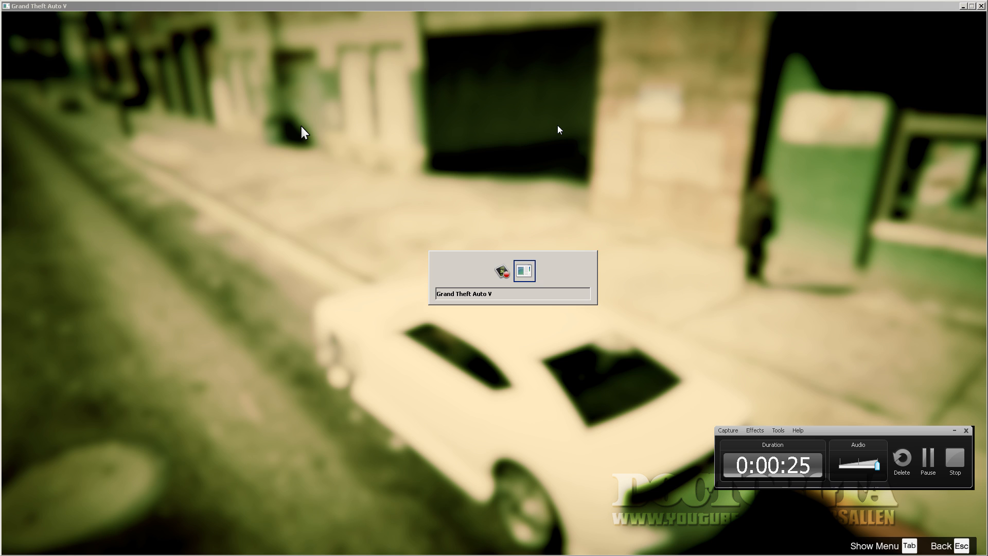
Step: Switch to Windows Task Manager to view the running processes
left_click(14, 8)
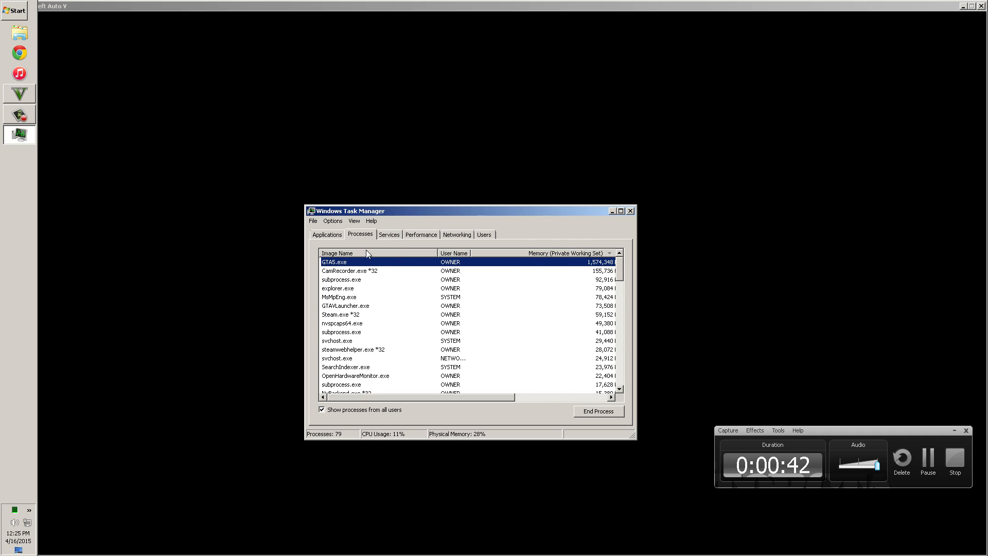
Step: Select GTAVLauncher.exe in the Processes list and bring up its context menu
left_click(345, 306)
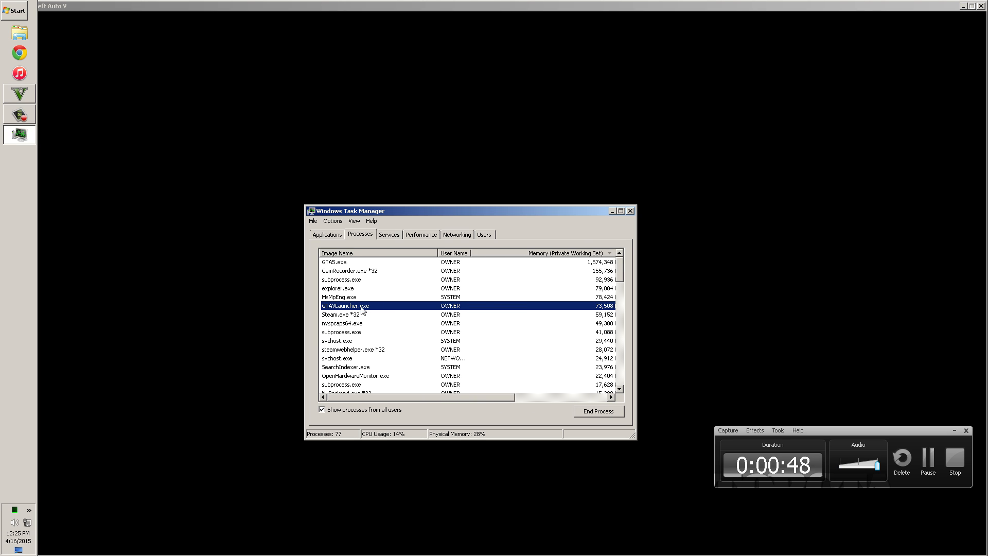
right_click(345, 305)
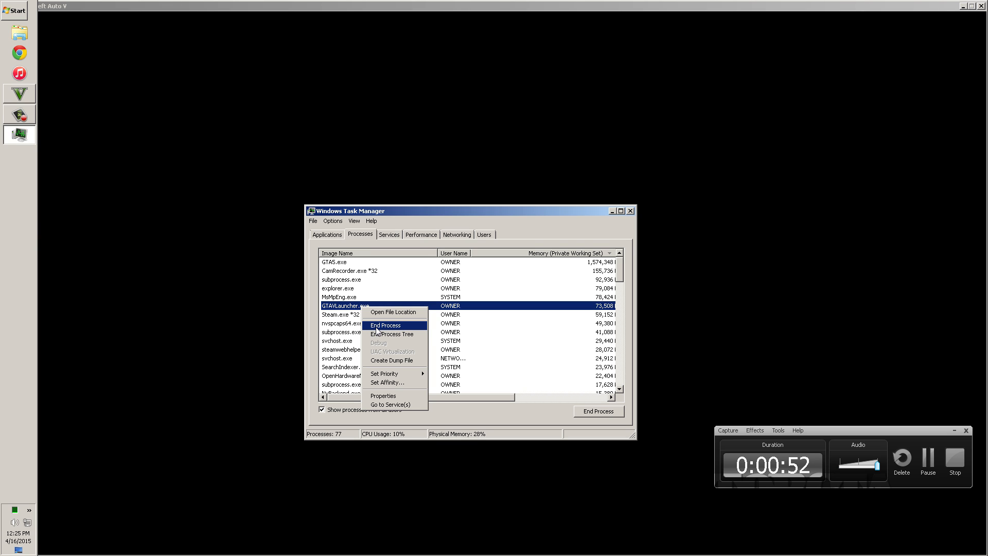
mouse_move(387, 332)
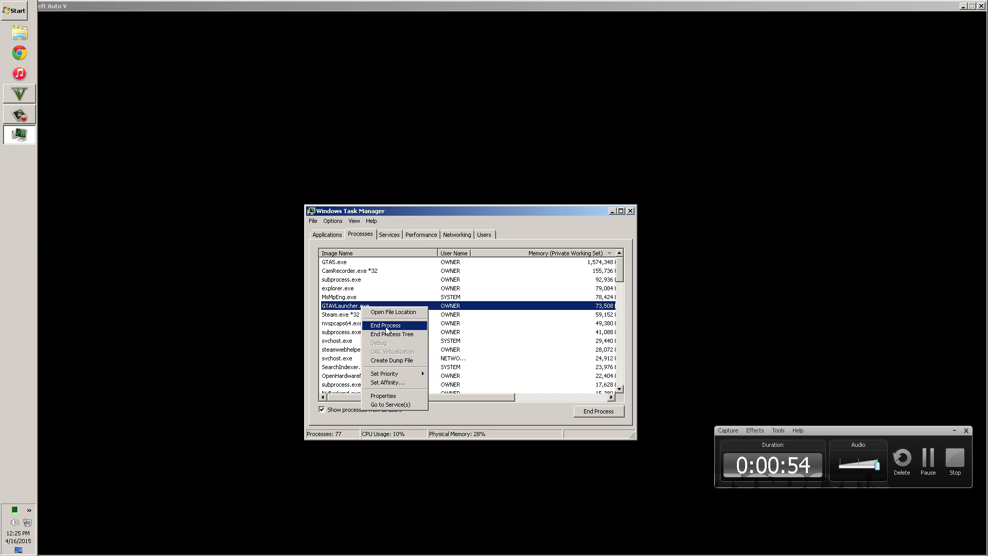
mouse_move(402, 371)
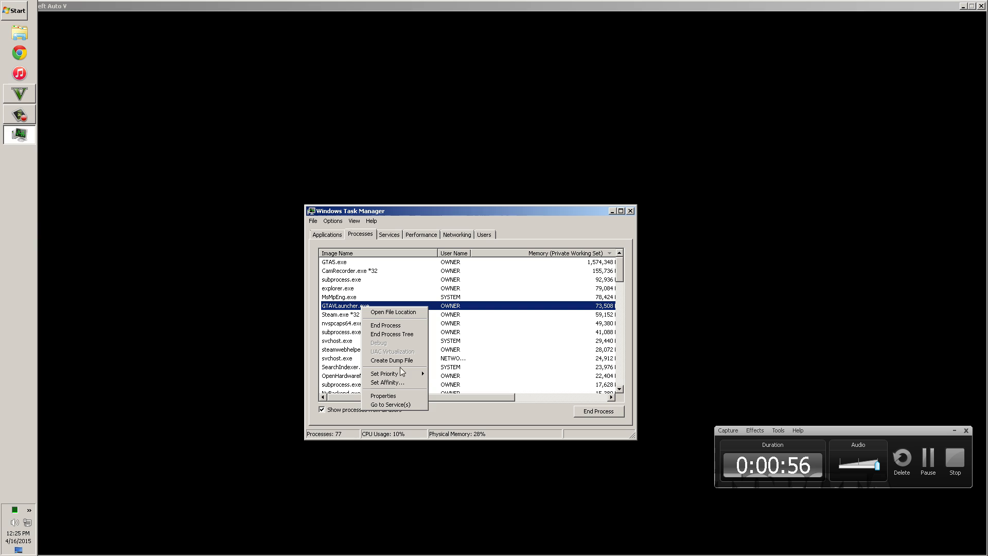
mouse_move(384, 373)
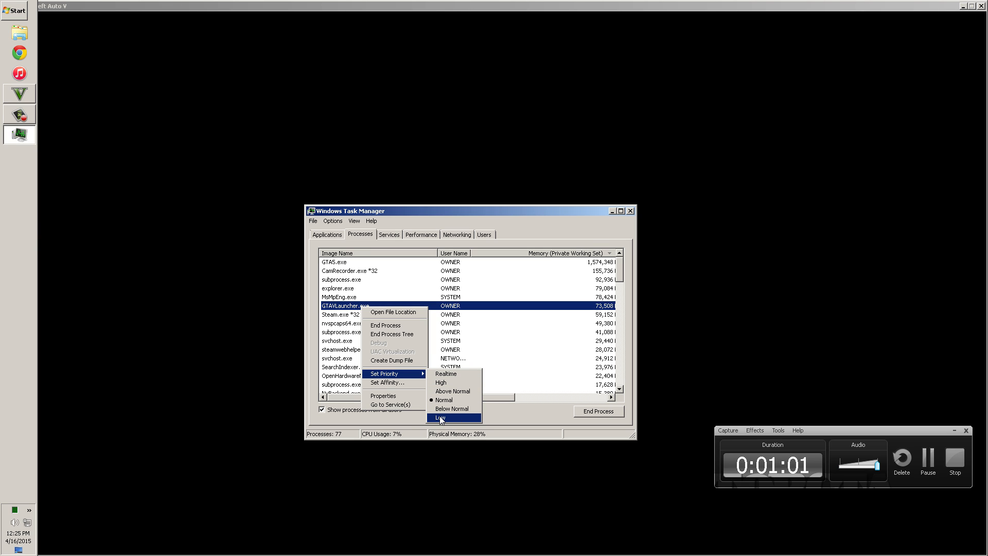
mouse_move(392, 334)
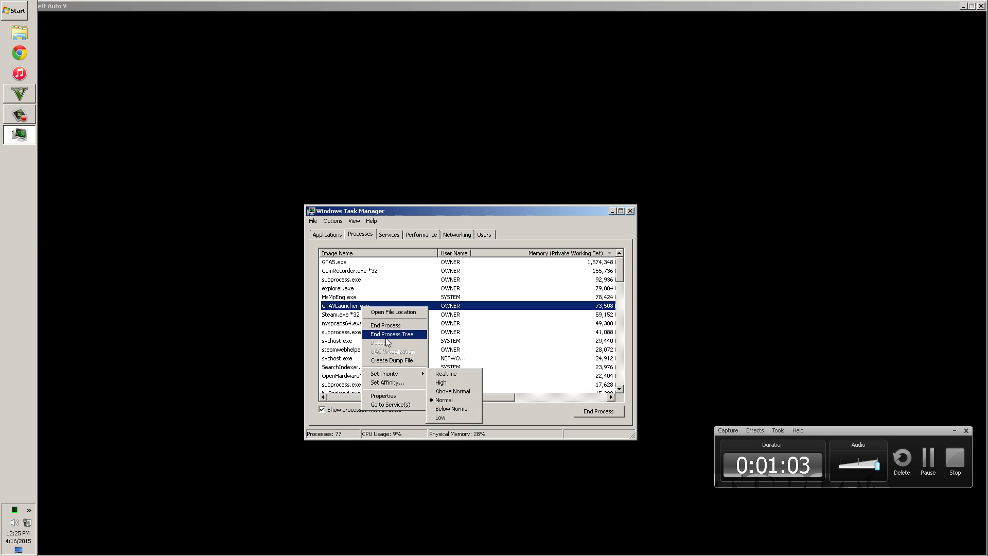
mouse_move(404, 370)
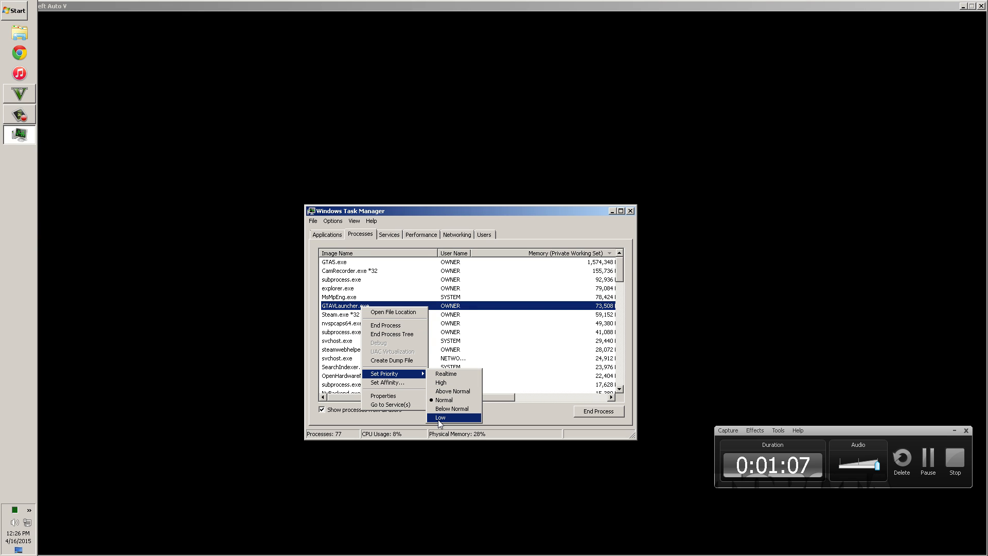
mouse_move(384, 326)
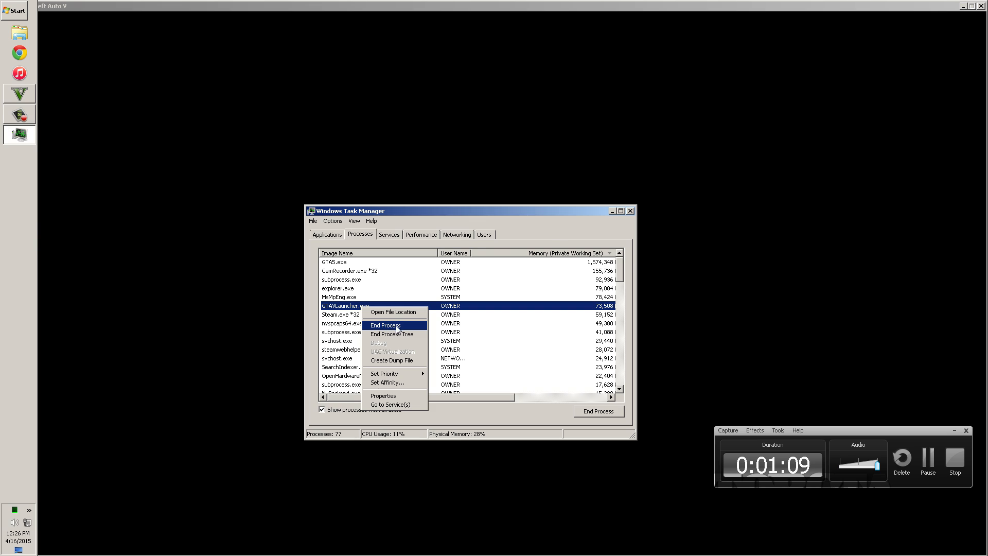
Step: End the GTAVLauncher.exe process from the context menu
left_click(383, 325)
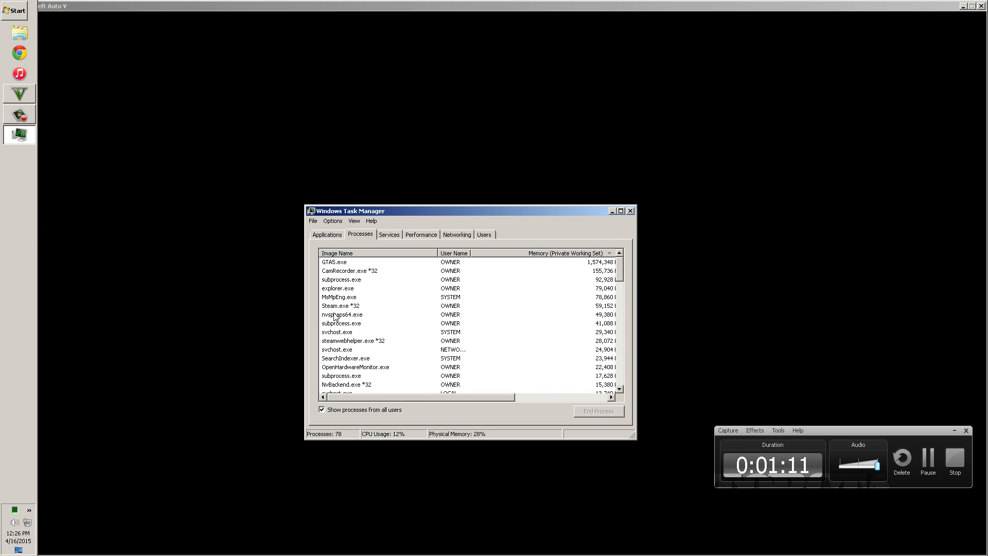